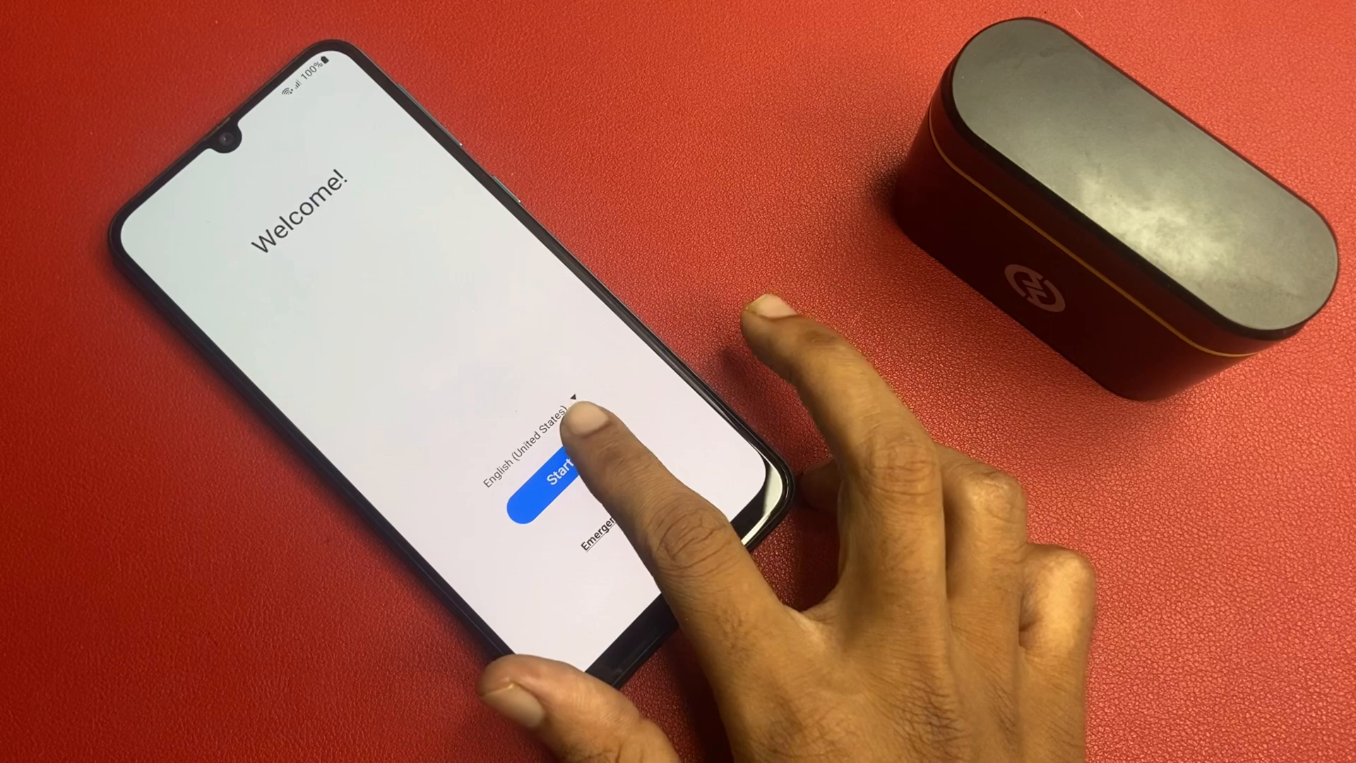
# Step: Start setup from the Welcome screen, then go back from Wi-Fi selection to For your review
pyautogui.click(558, 476)
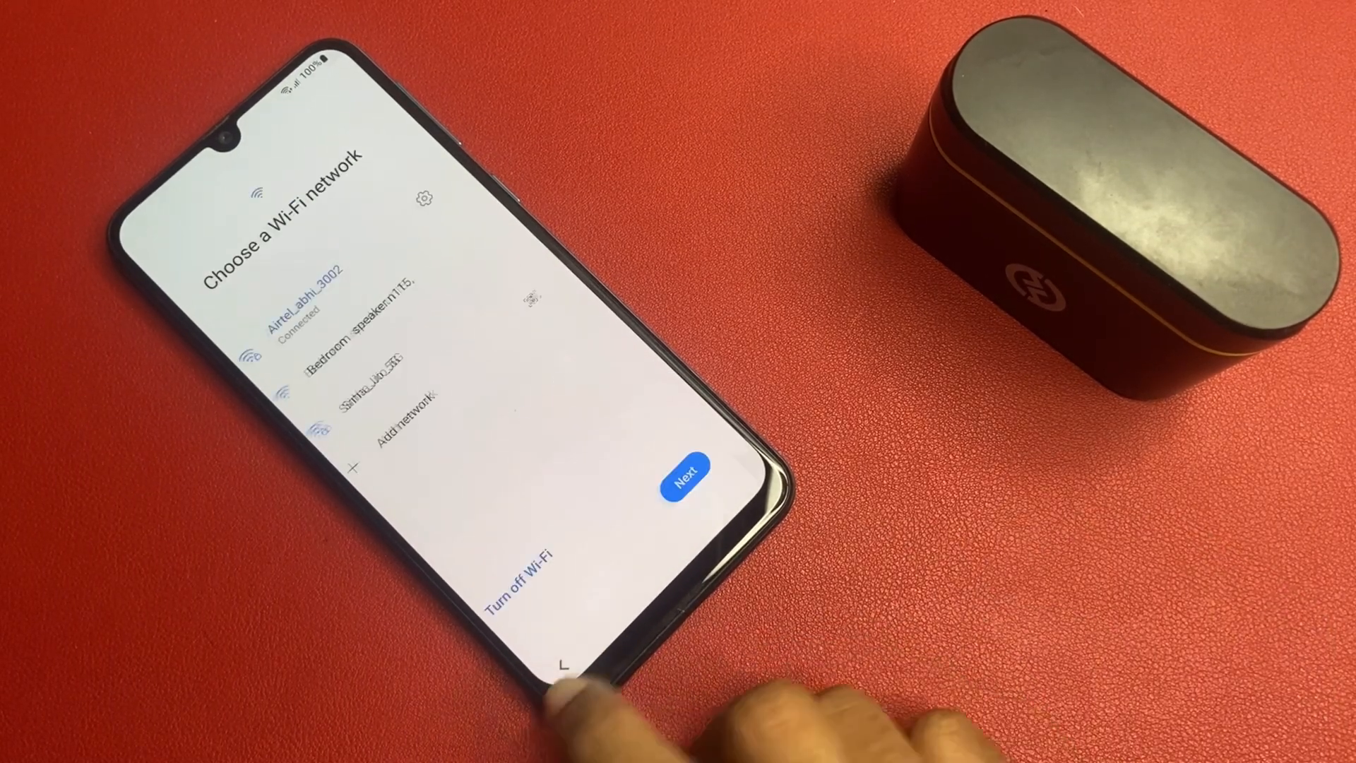
pyautogui.click(686, 467)
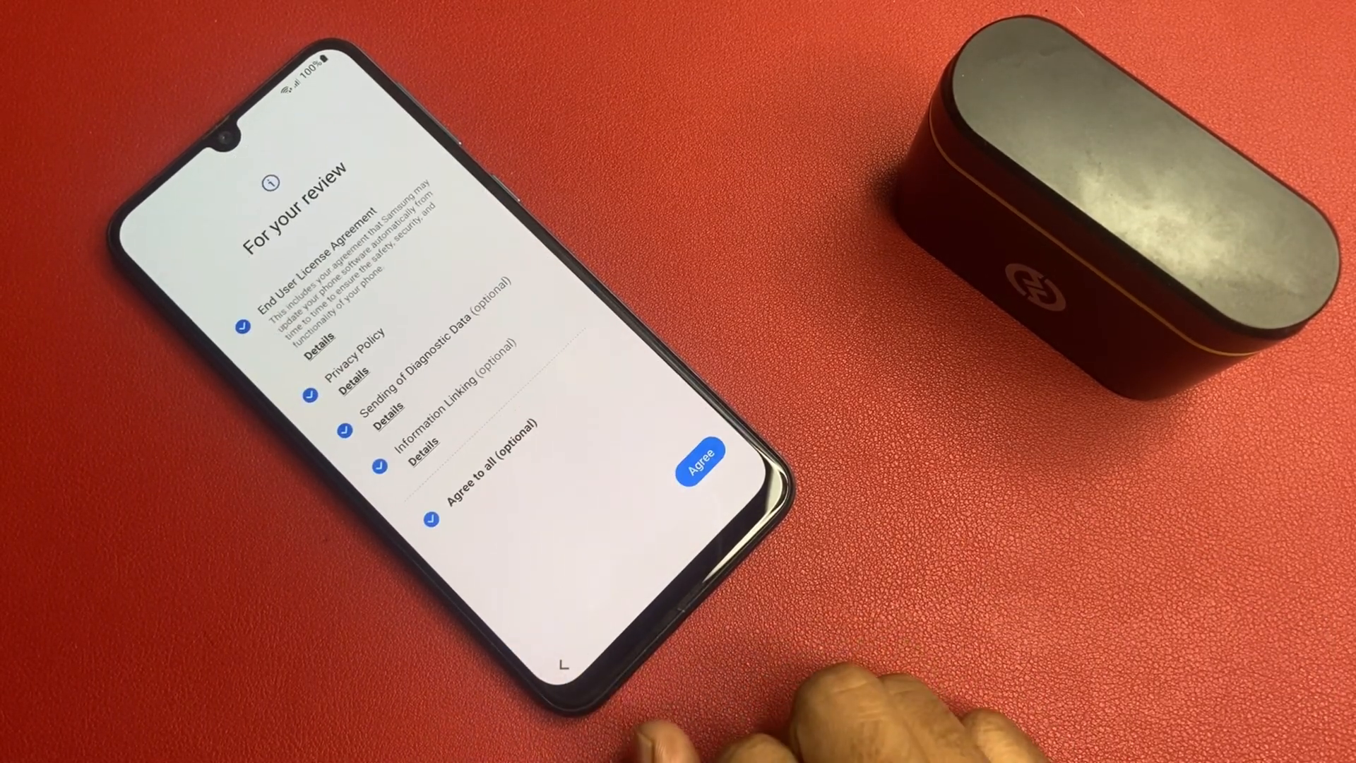